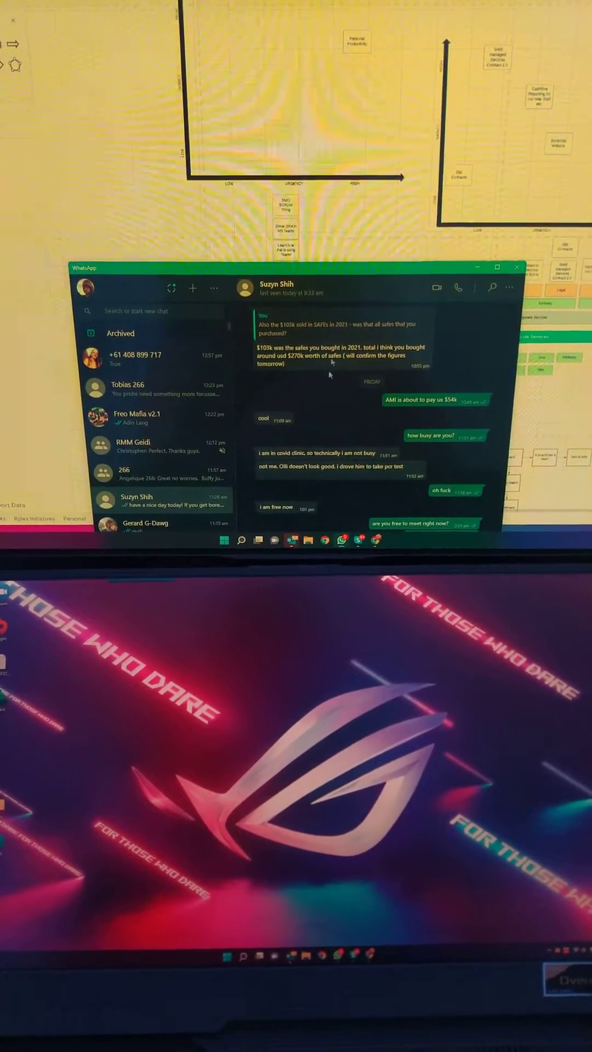
- Close the WhatsApp chat window so the Excel whiteboard spreadsheet is fully visible
left_click(515, 267)
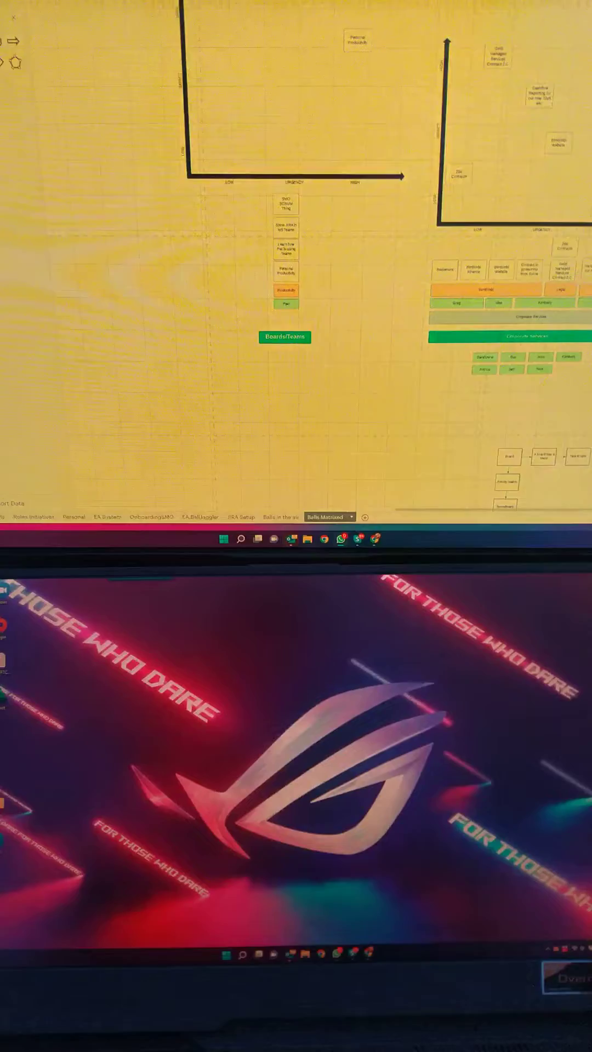